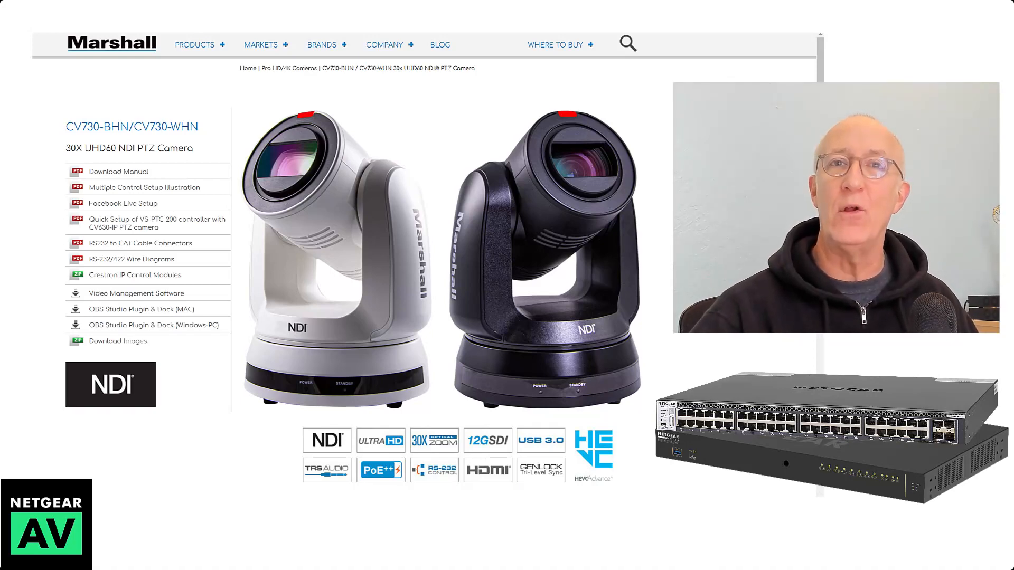
- Sign in at 192.168.0.239 as admin using the browser's saved credentials via AV UI Login
click(85, 13)
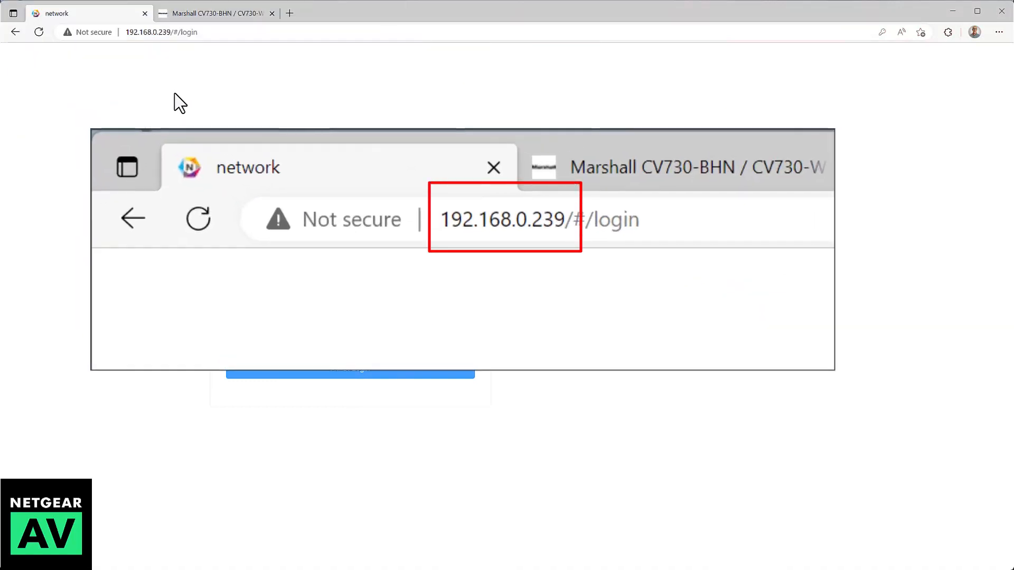
mouse_move(133, 52)
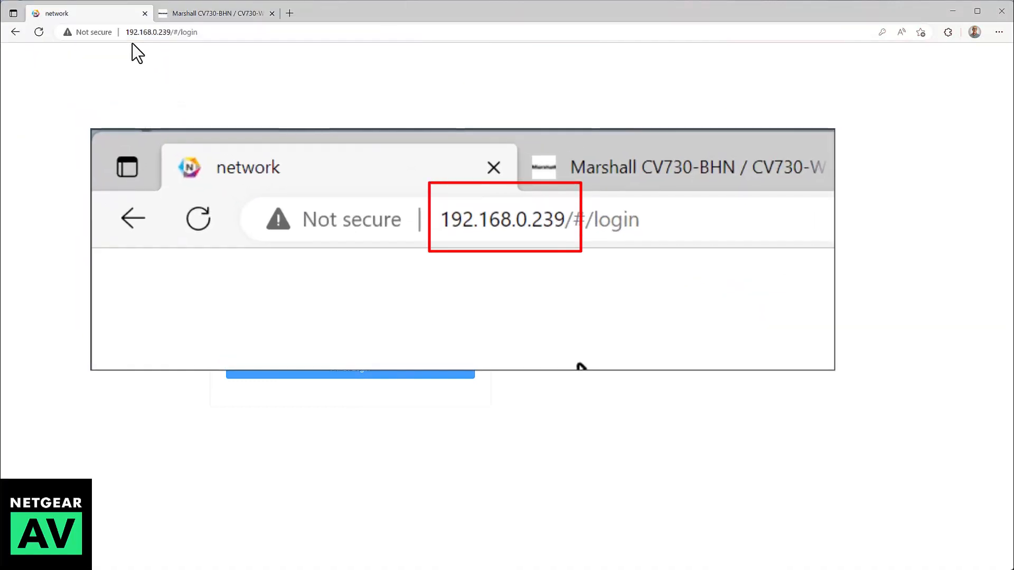
mouse_move(478, 272)
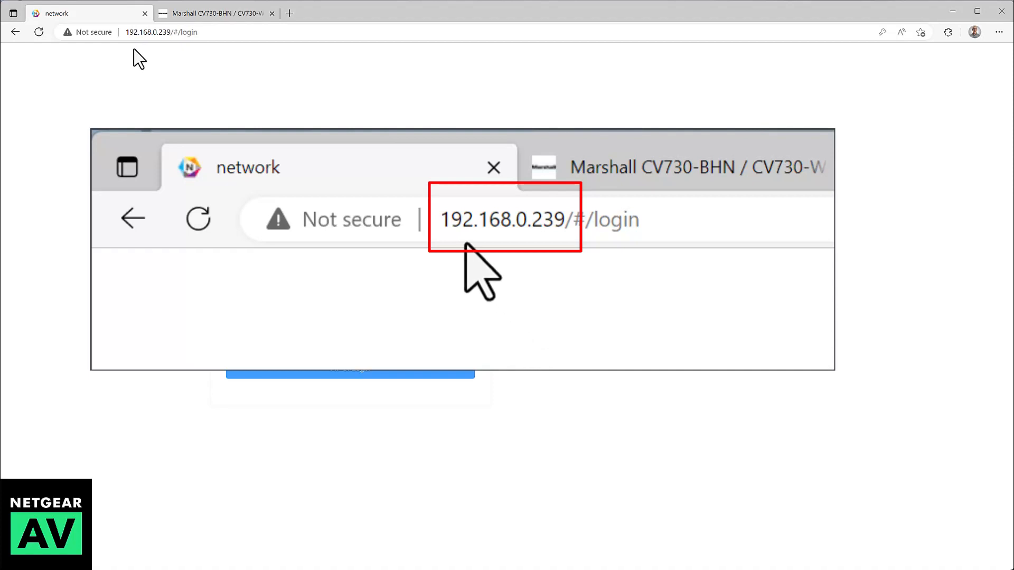
mouse_move(478, 292)
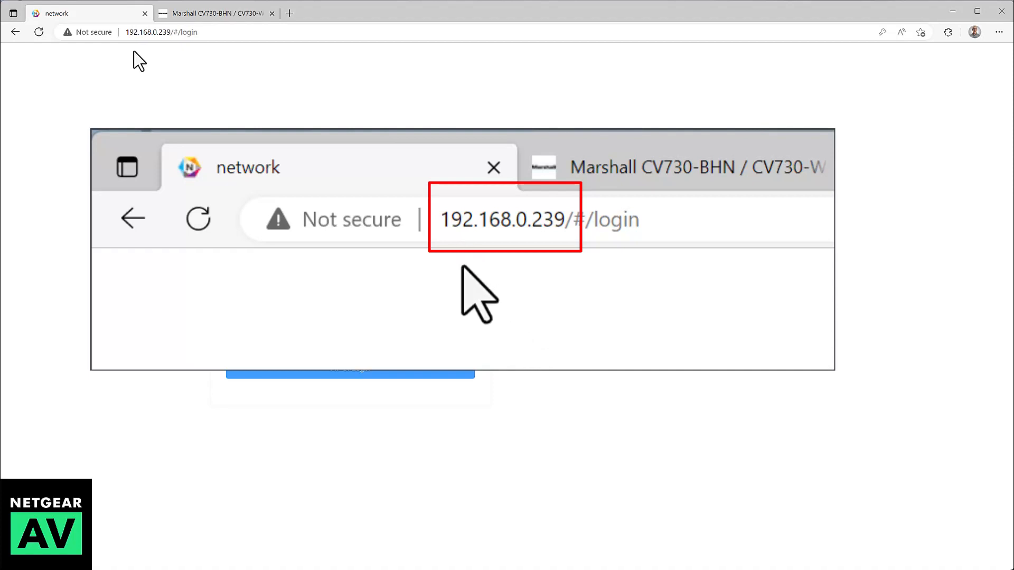
click(350, 291)
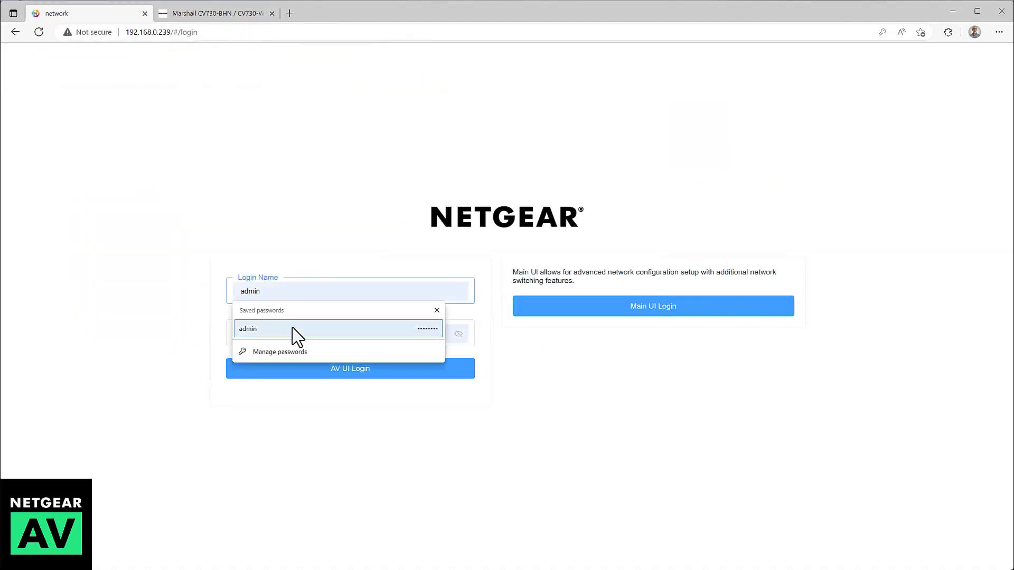
click(292, 329)
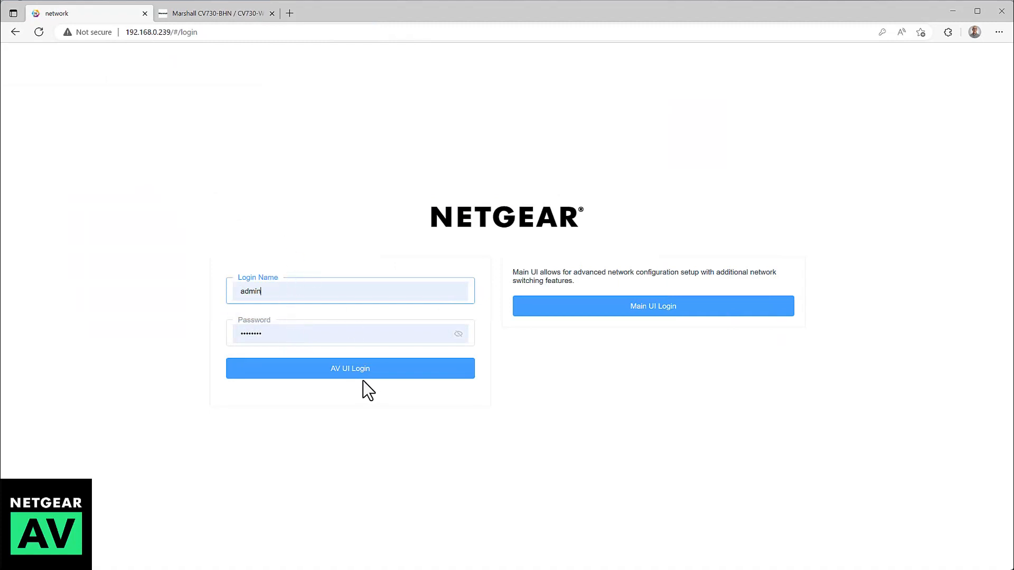
click(350, 368)
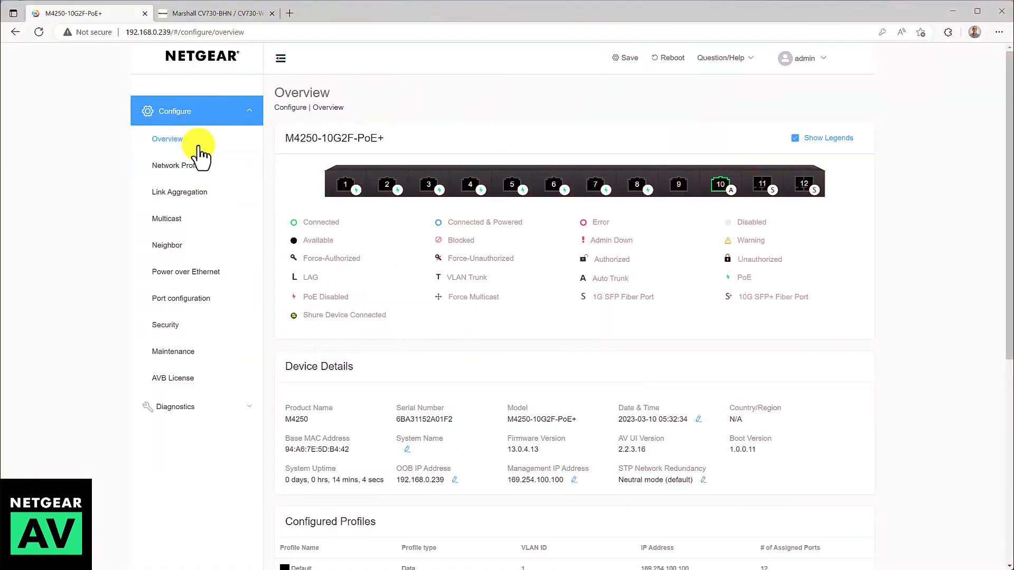
mouse_move(716, 162)
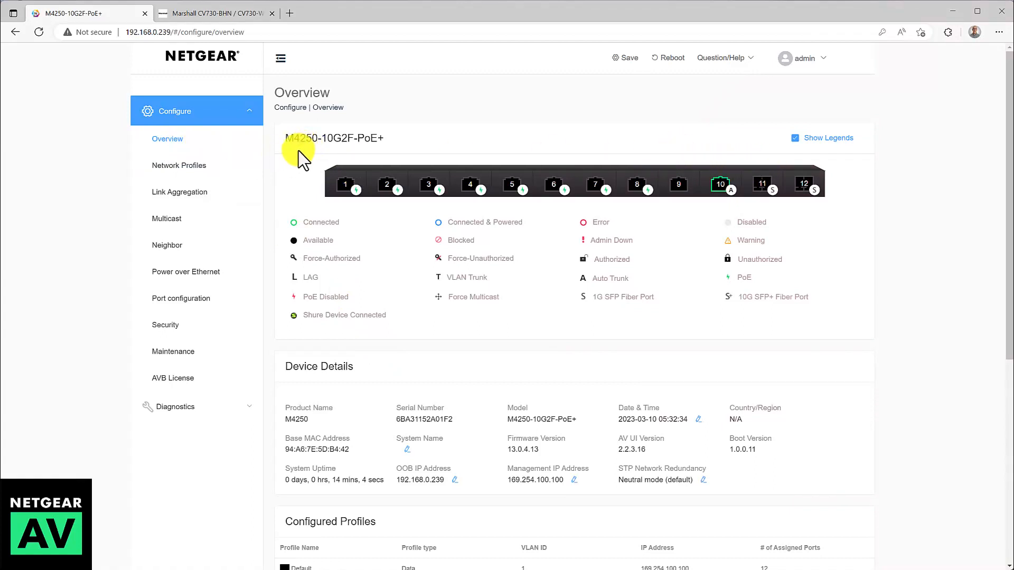
- Go to Network Profiles from the left Configure menu
click(180, 165)
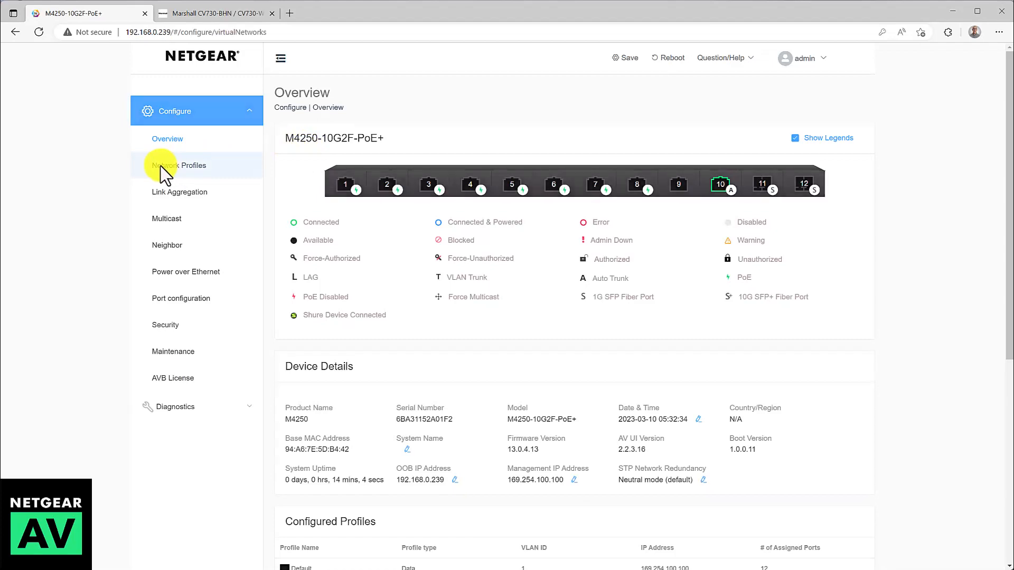
- Show the profile templates down to 'Video NDI5 with Dante, Q-Sys or AES67 audio'
click(180, 165)
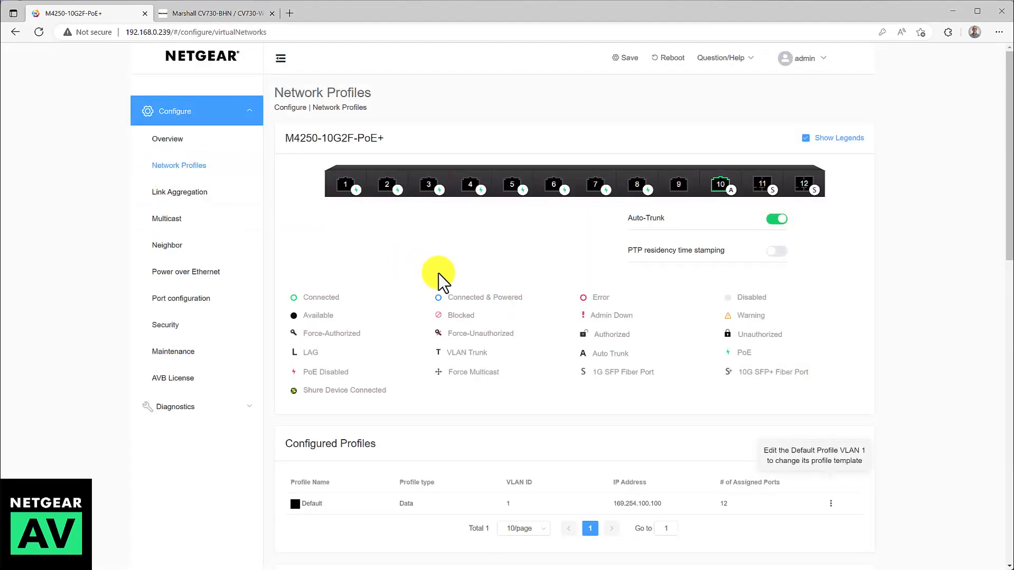
scroll(down, 3)
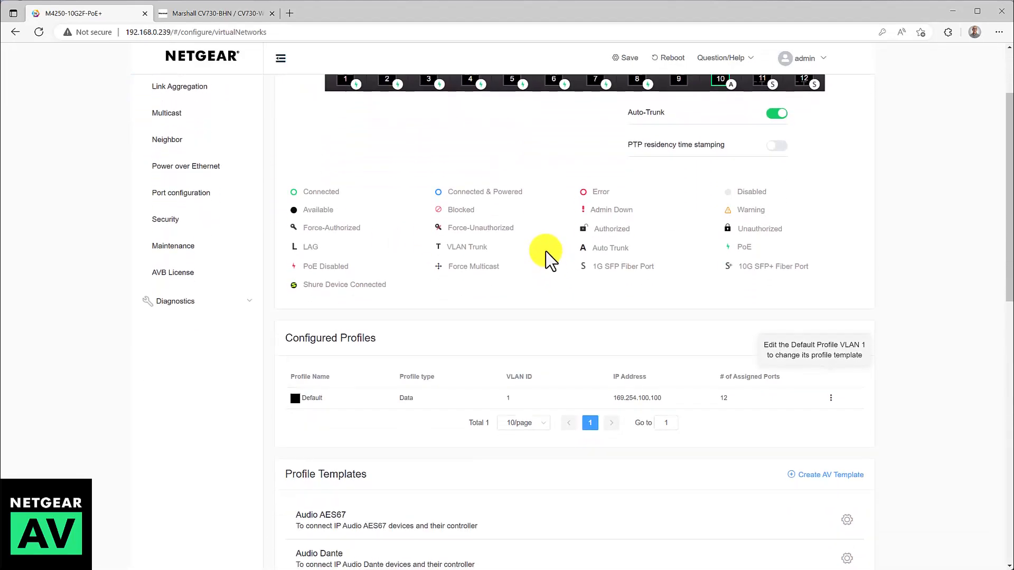
scroll(down, 3)
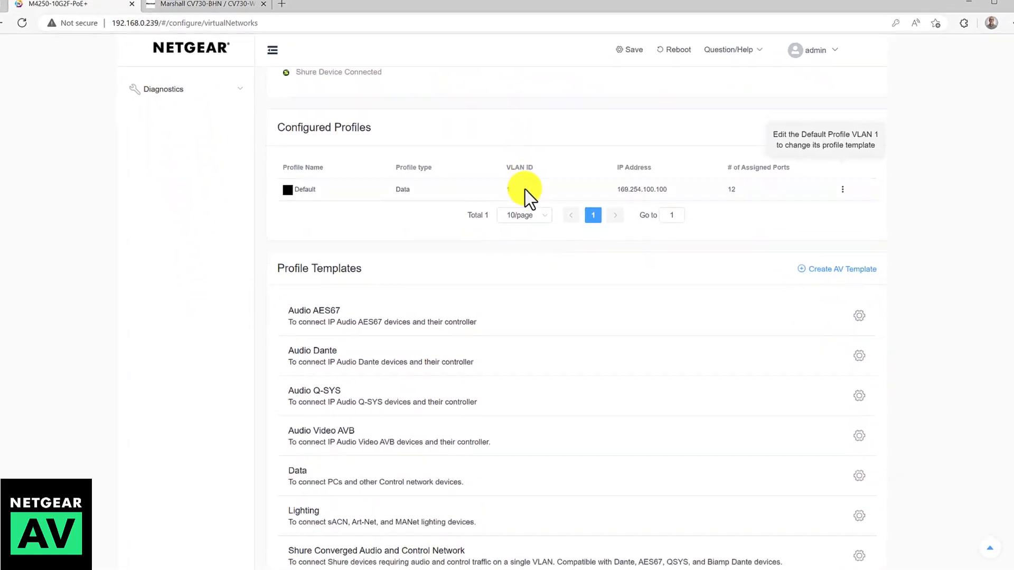
scroll(down, 3)
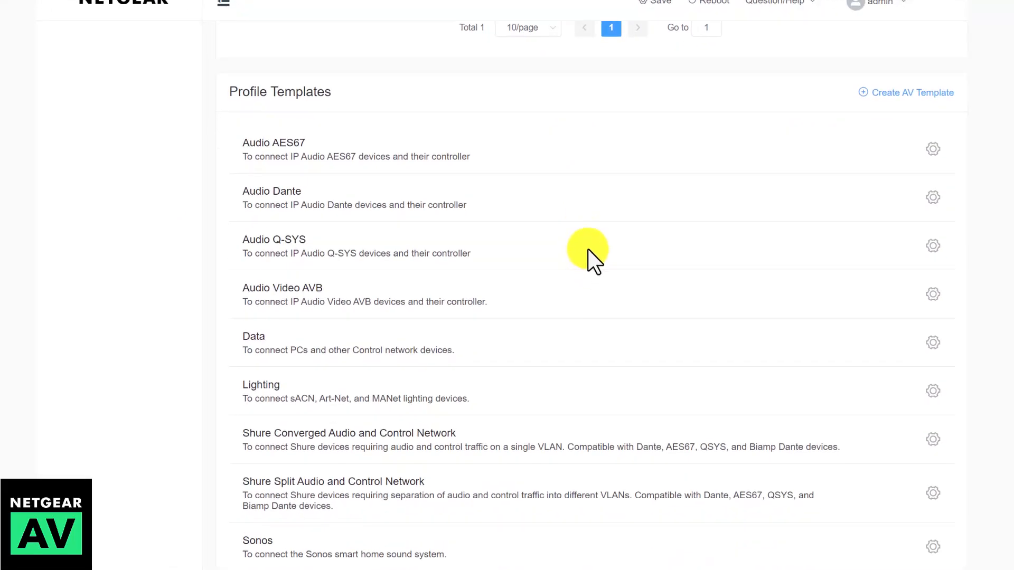
scroll(down, 3)
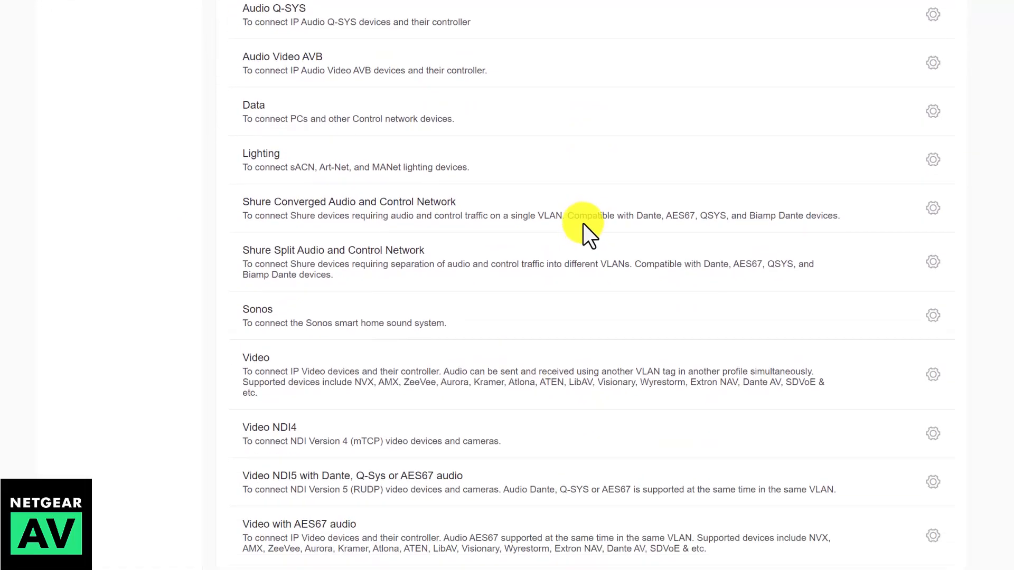
scroll(down, 3)
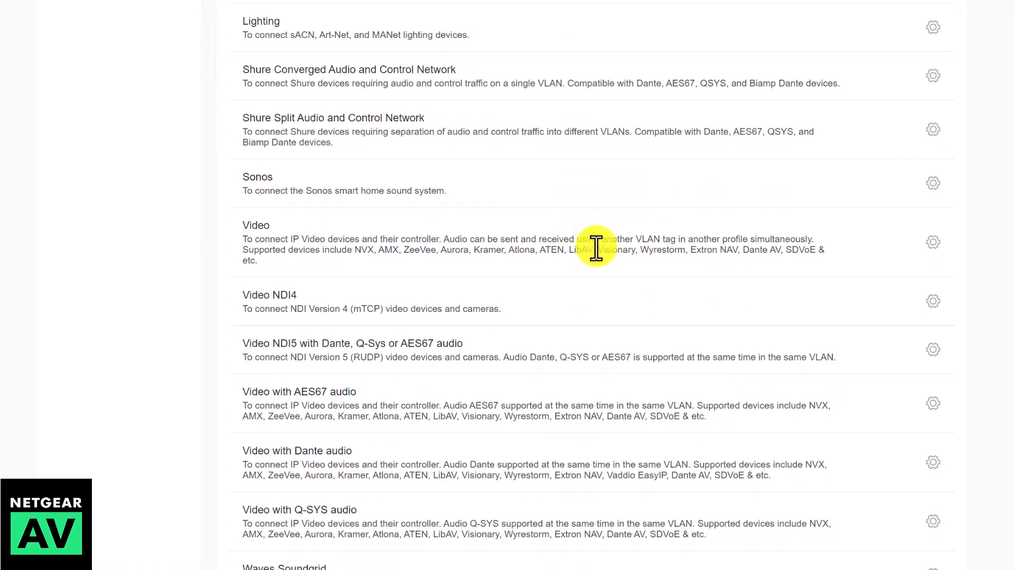
mouse_move(518, 323)
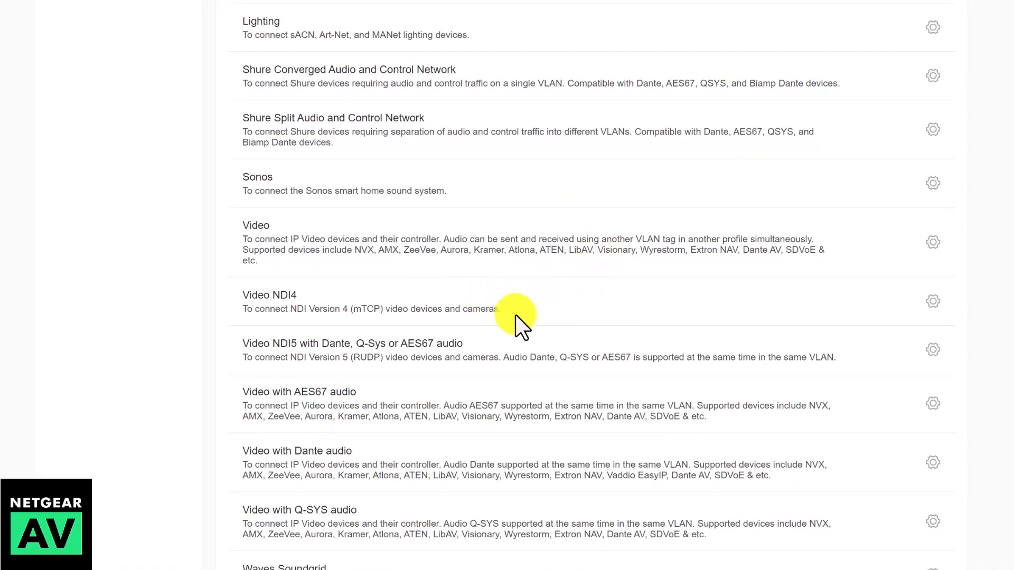
mouse_move(240, 350)
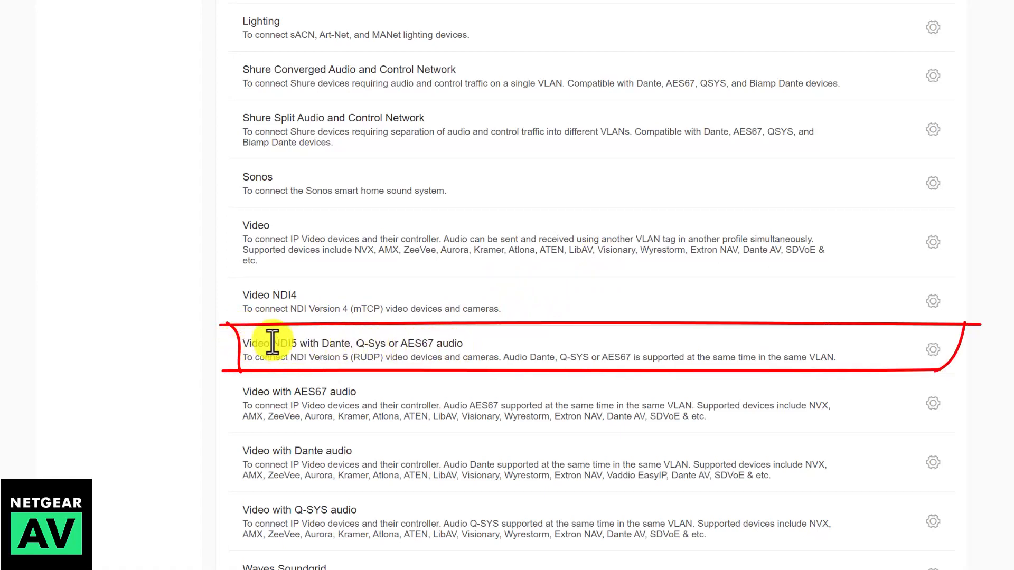
mouse_move(259, 323)
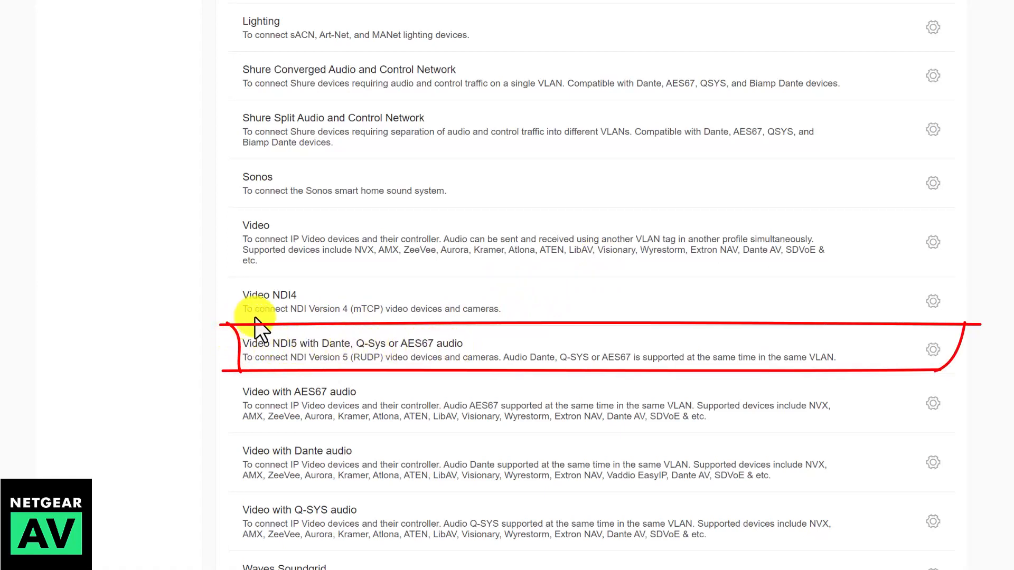
- Draft an NDI5 profile 'Marshall' on ports 1–4 with VLAN ID 20 and blue colour #142BC6
click(933, 350)
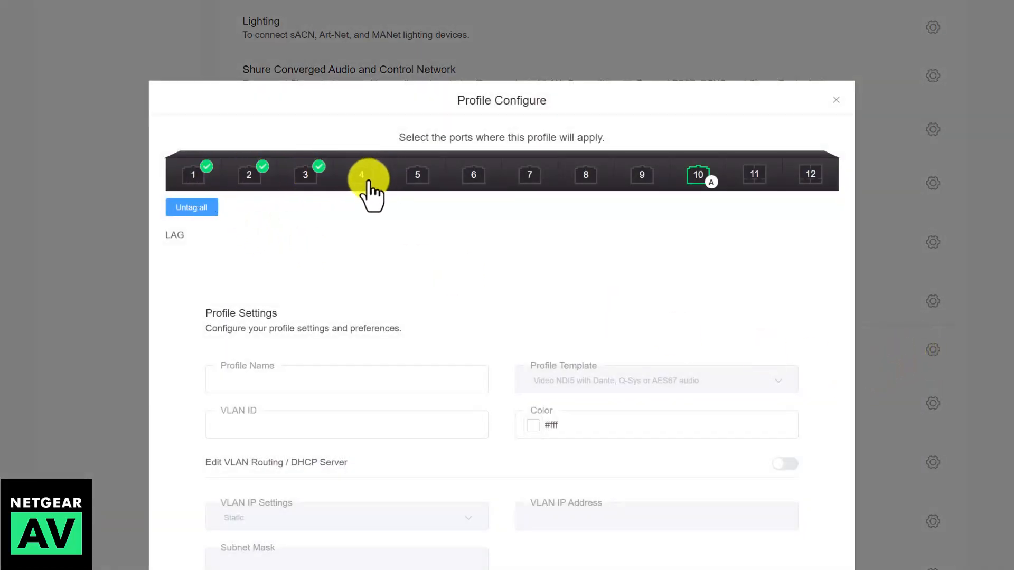
click(361, 174)
text(Marshall)
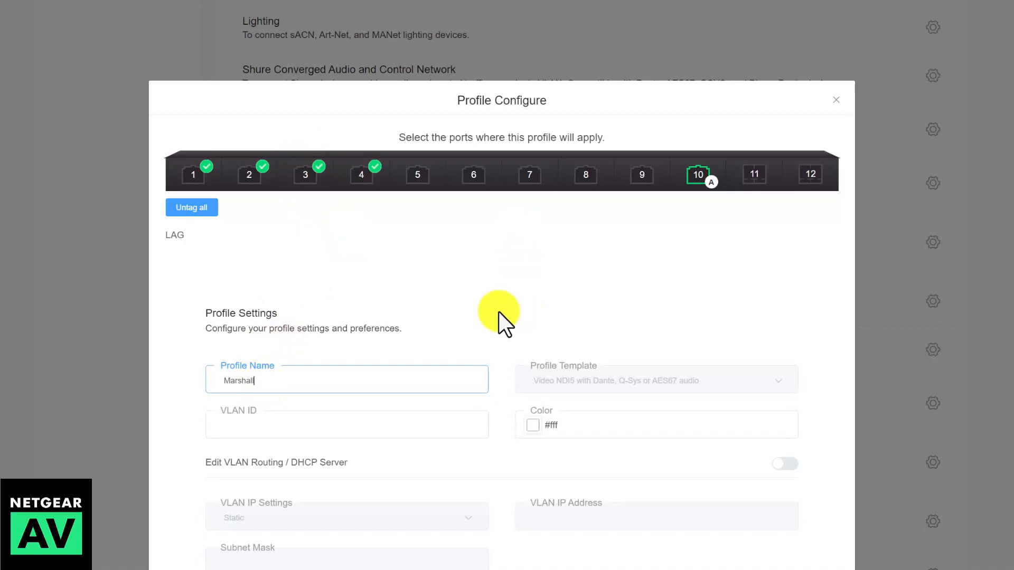
click(346, 425)
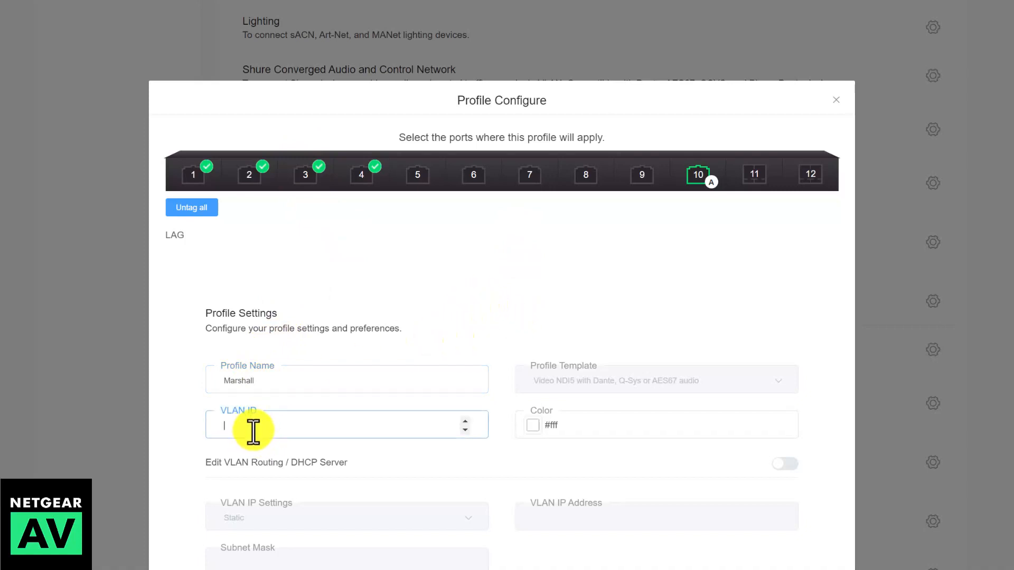
text(20)
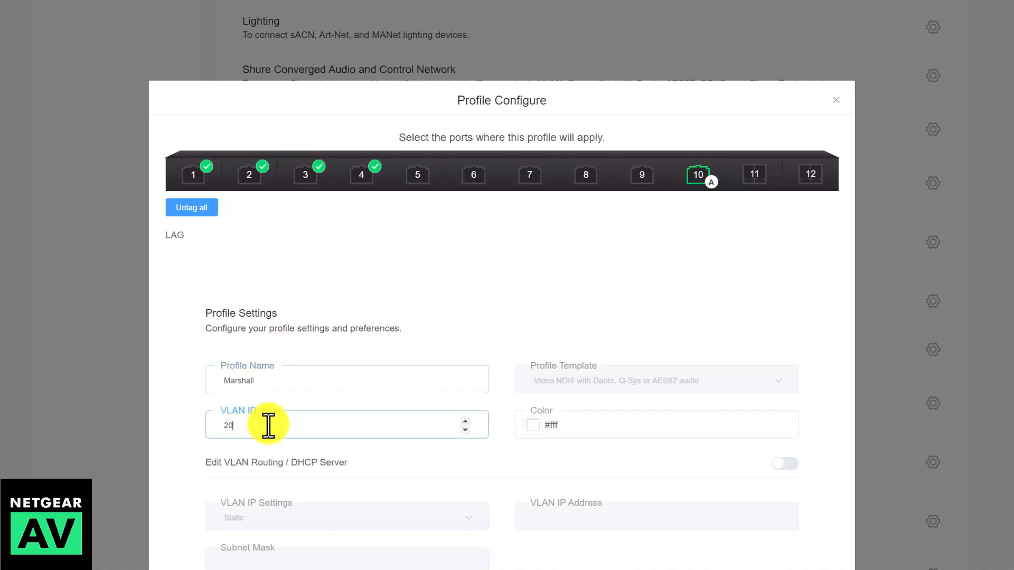
click(532, 425)
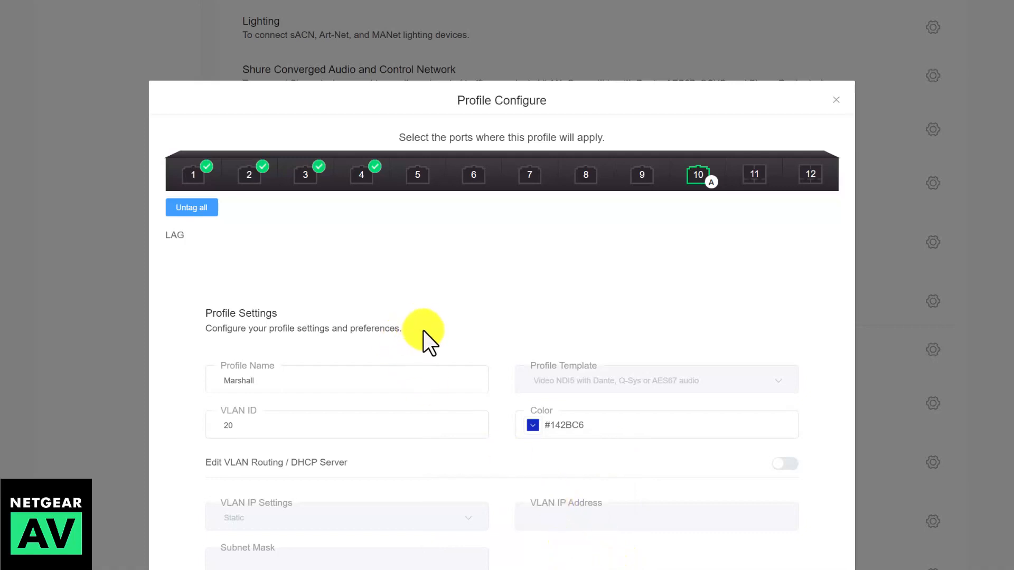
mouse_move(434, 320)
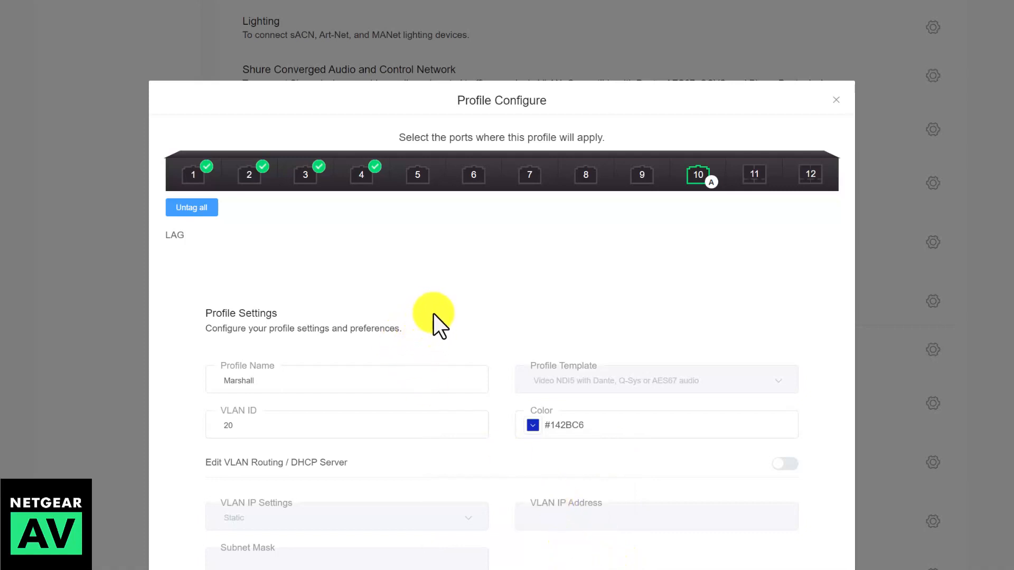
scroll(down, 3)
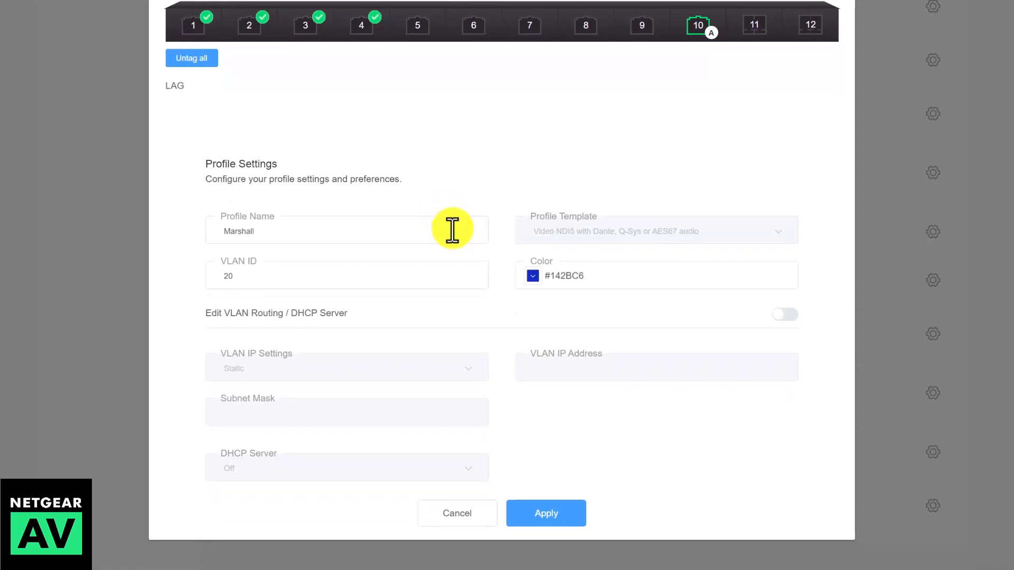
mouse_move(388, 320)
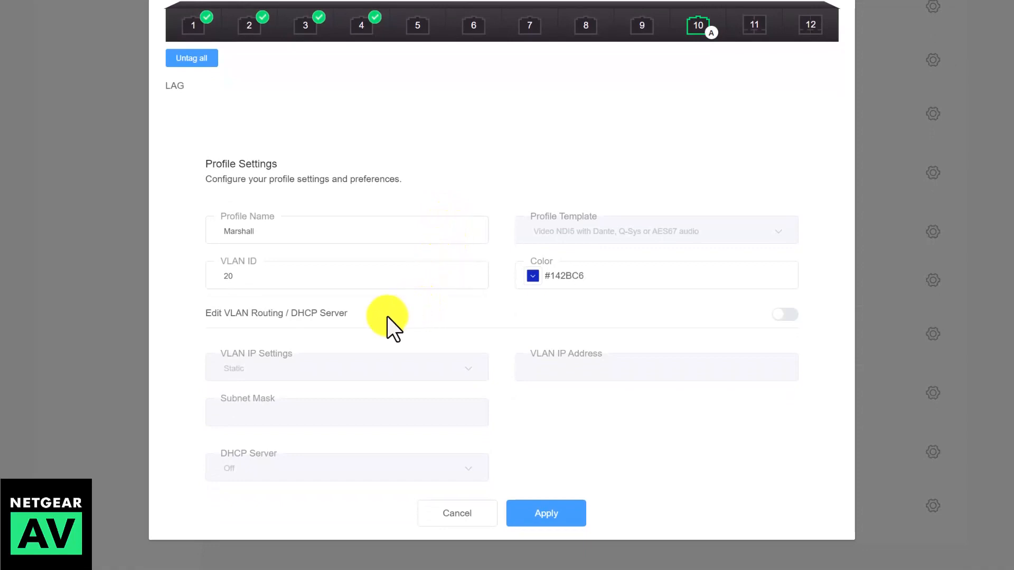
mouse_move(442, 336)
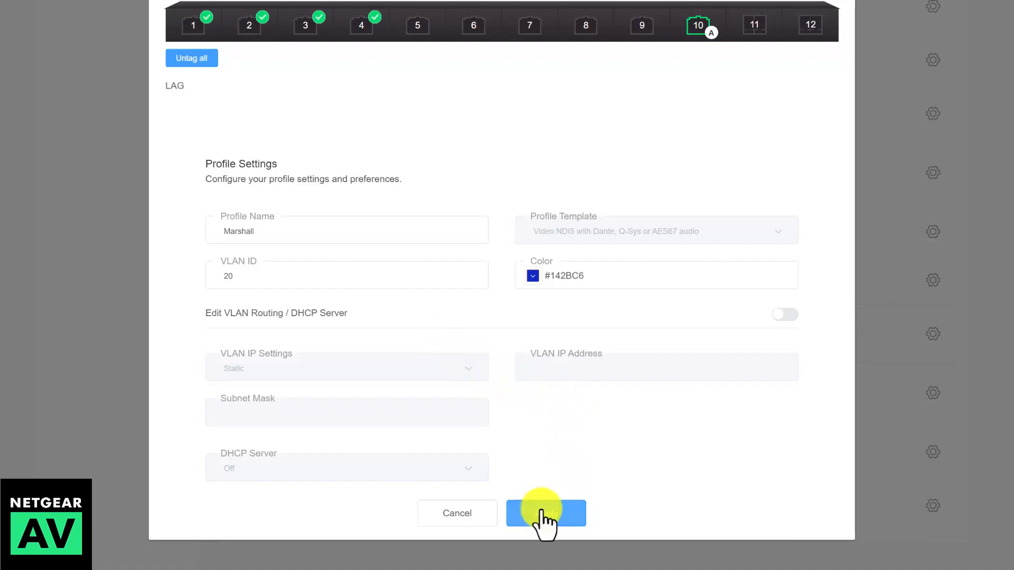
- Apply the Marshall profile and review it under Configured Profiles with ports 1–4 shown blue
click(545, 513)
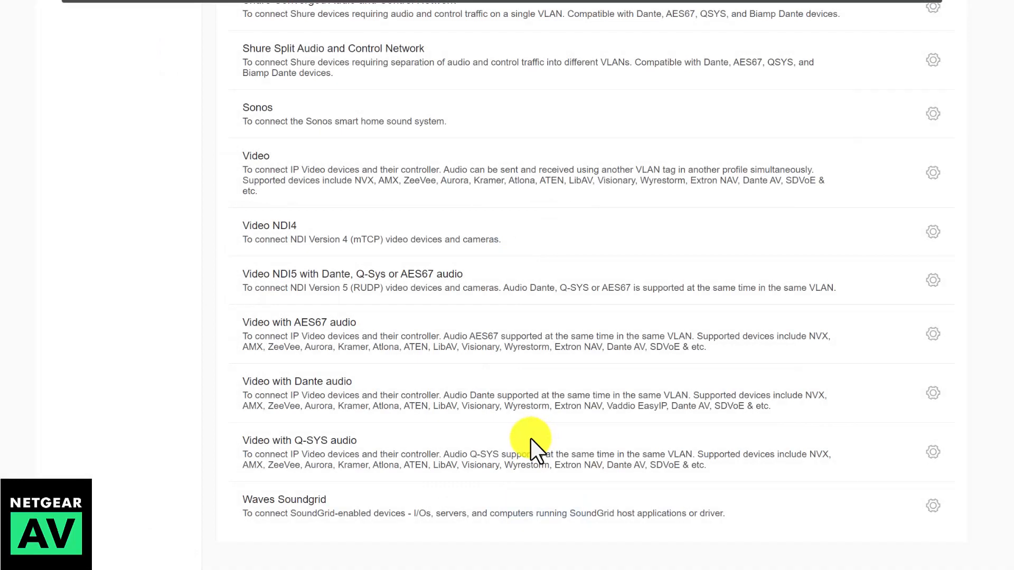
scroll(up, 3)
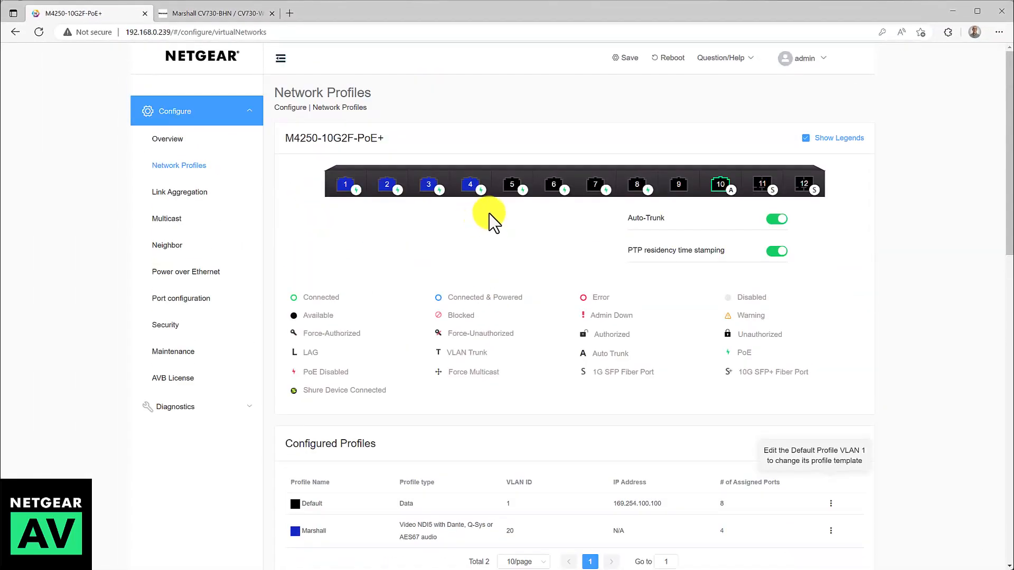
mouse_move(275, 540)
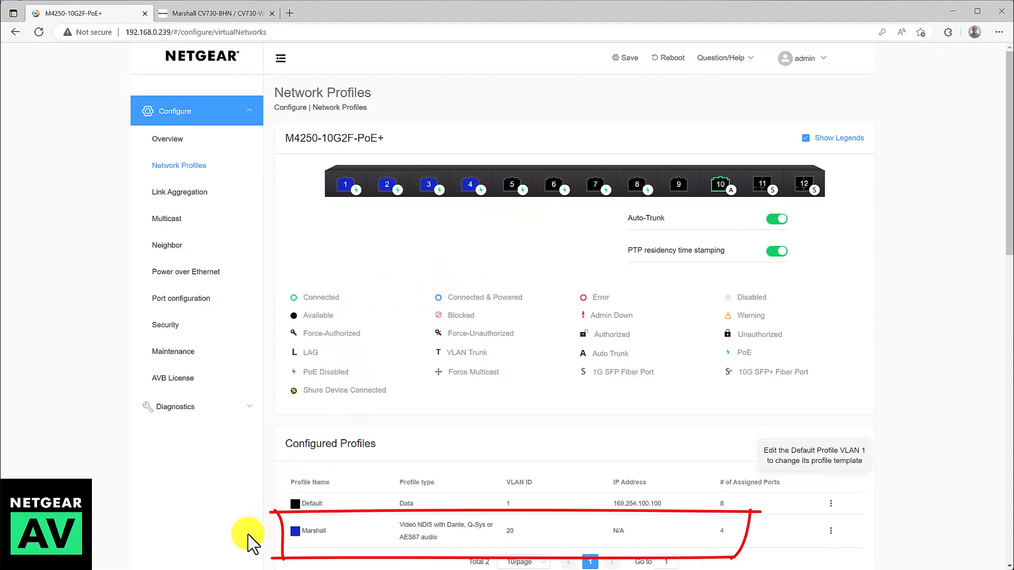
mouse_move(405, 534)
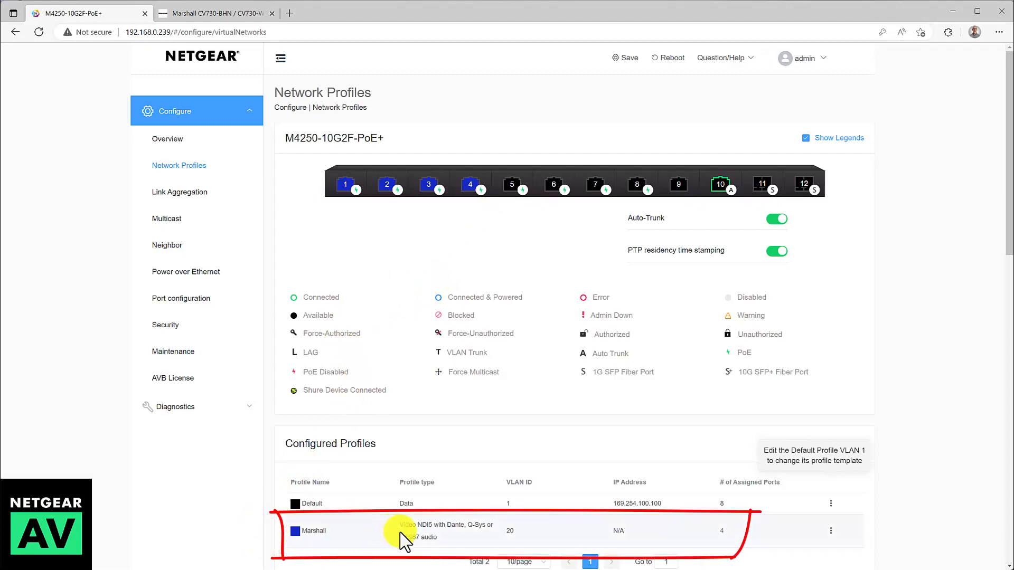
mouse_move(524, 539)
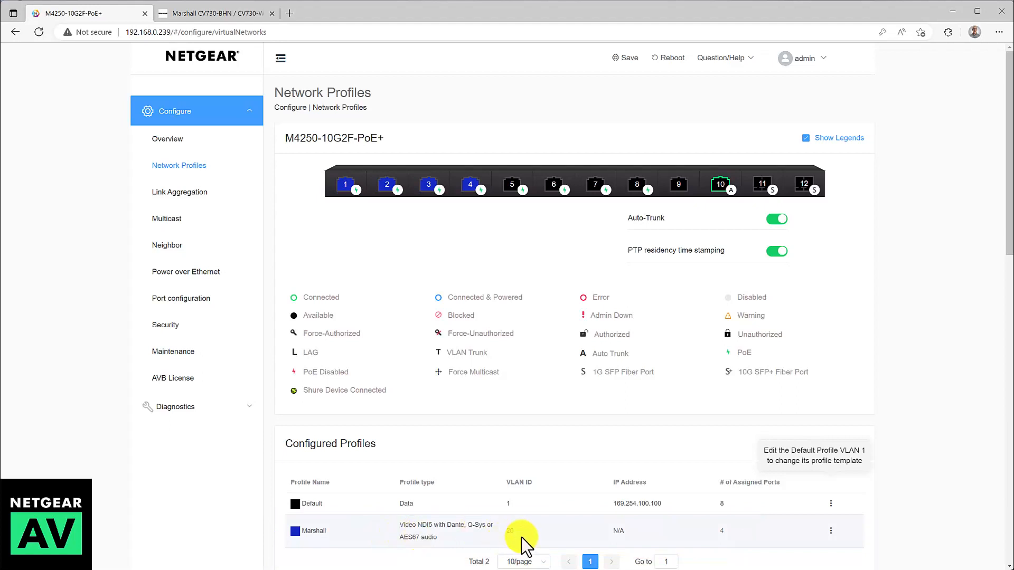
mouse_move(693, 530)
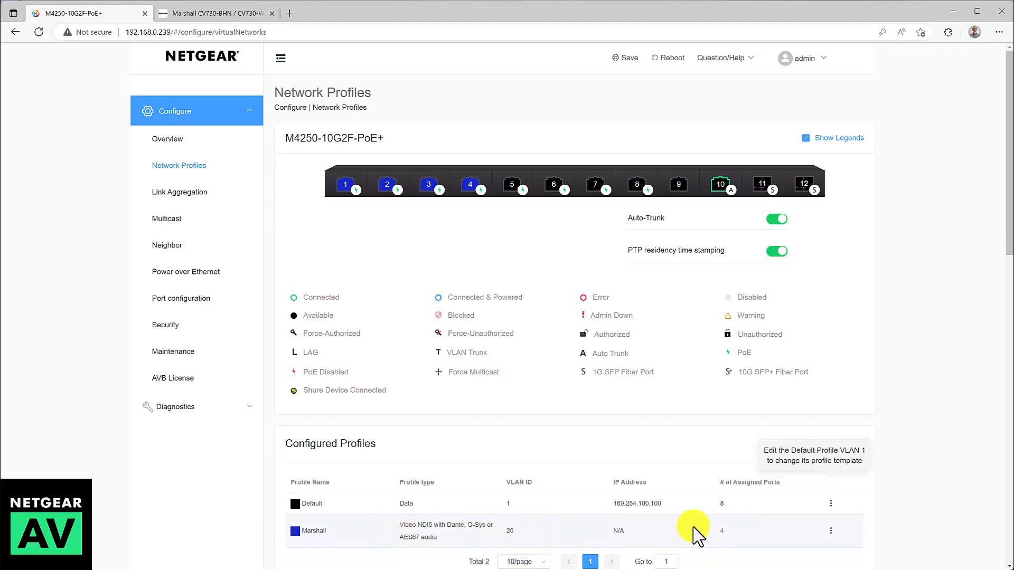
click(213, 13)
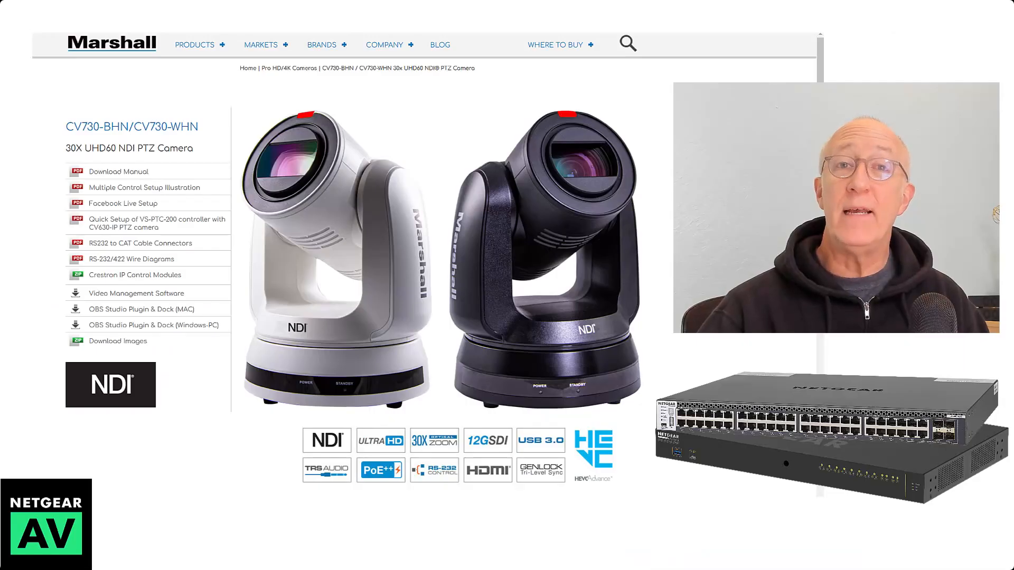